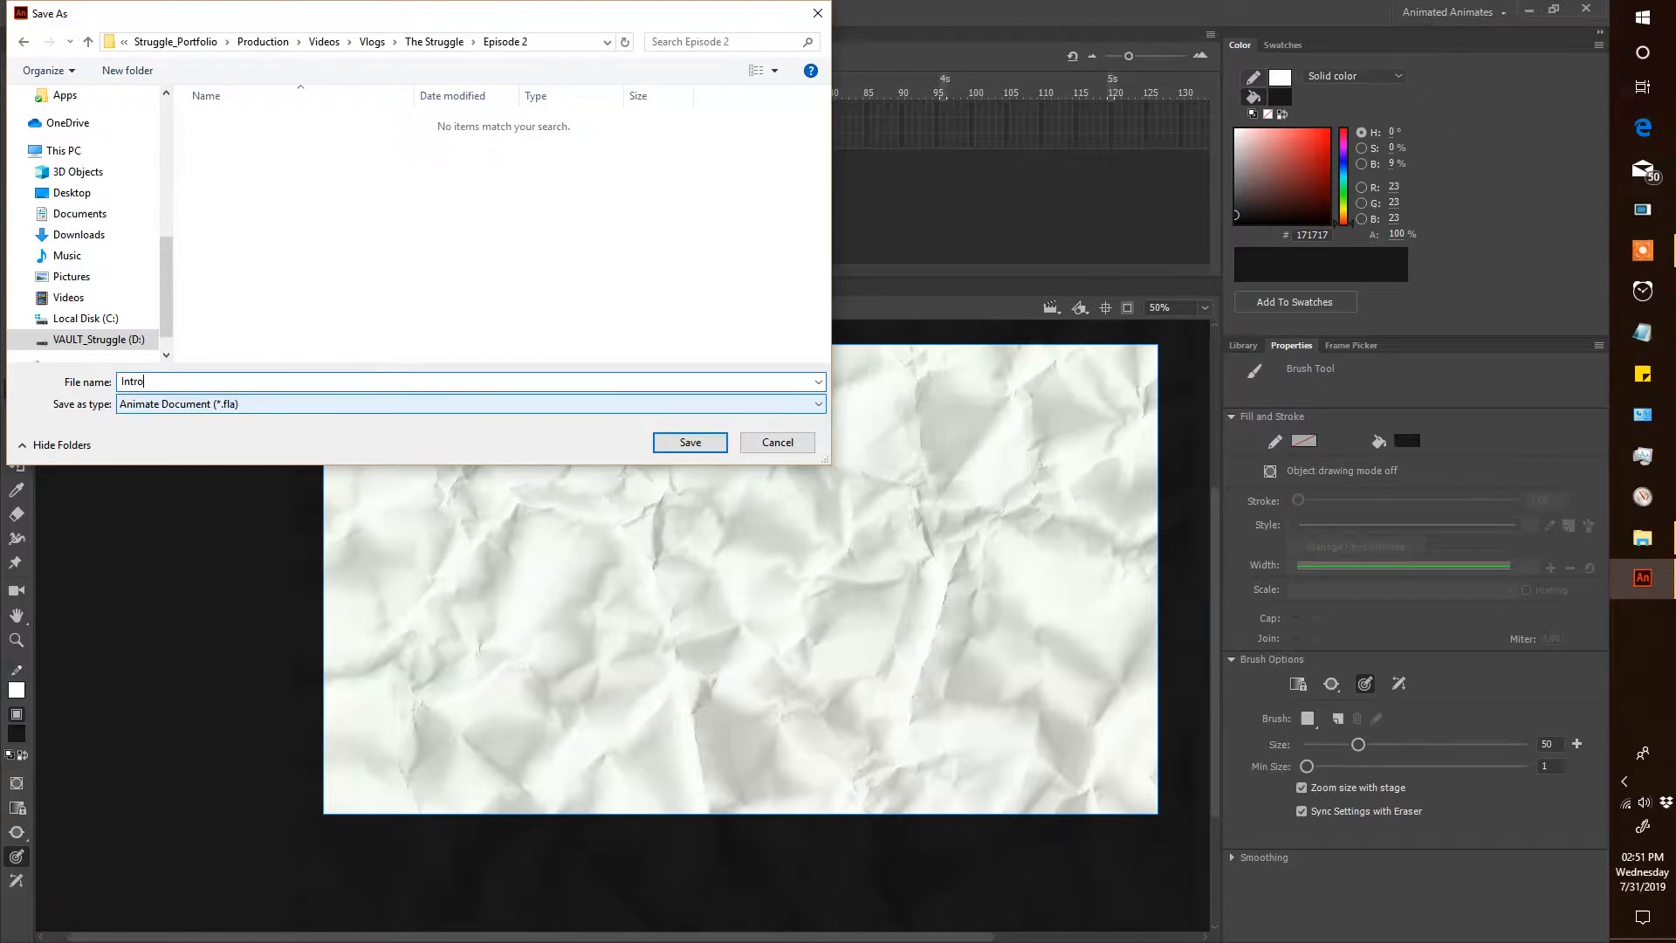
Confirm saving the document as 'Intro Vomit' in the Episode 2 folder
click(690, 442)
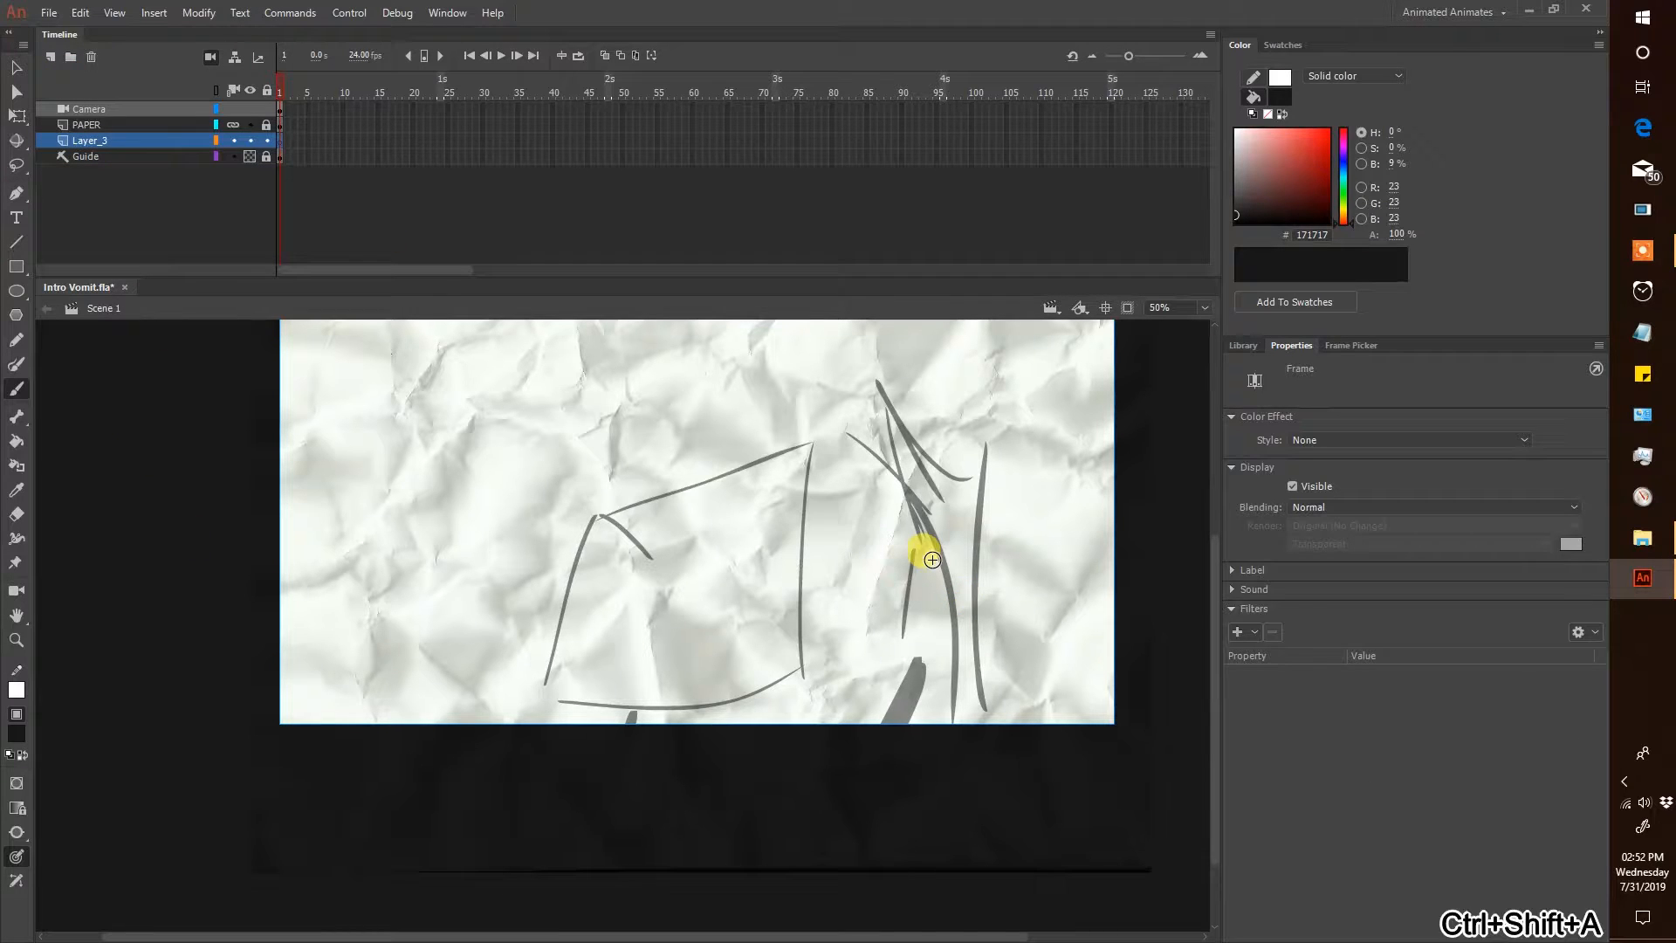
Ink the fist's finger outlines in black and paint orange shading beneath the fingers
drag(931, 559, 636, 504)
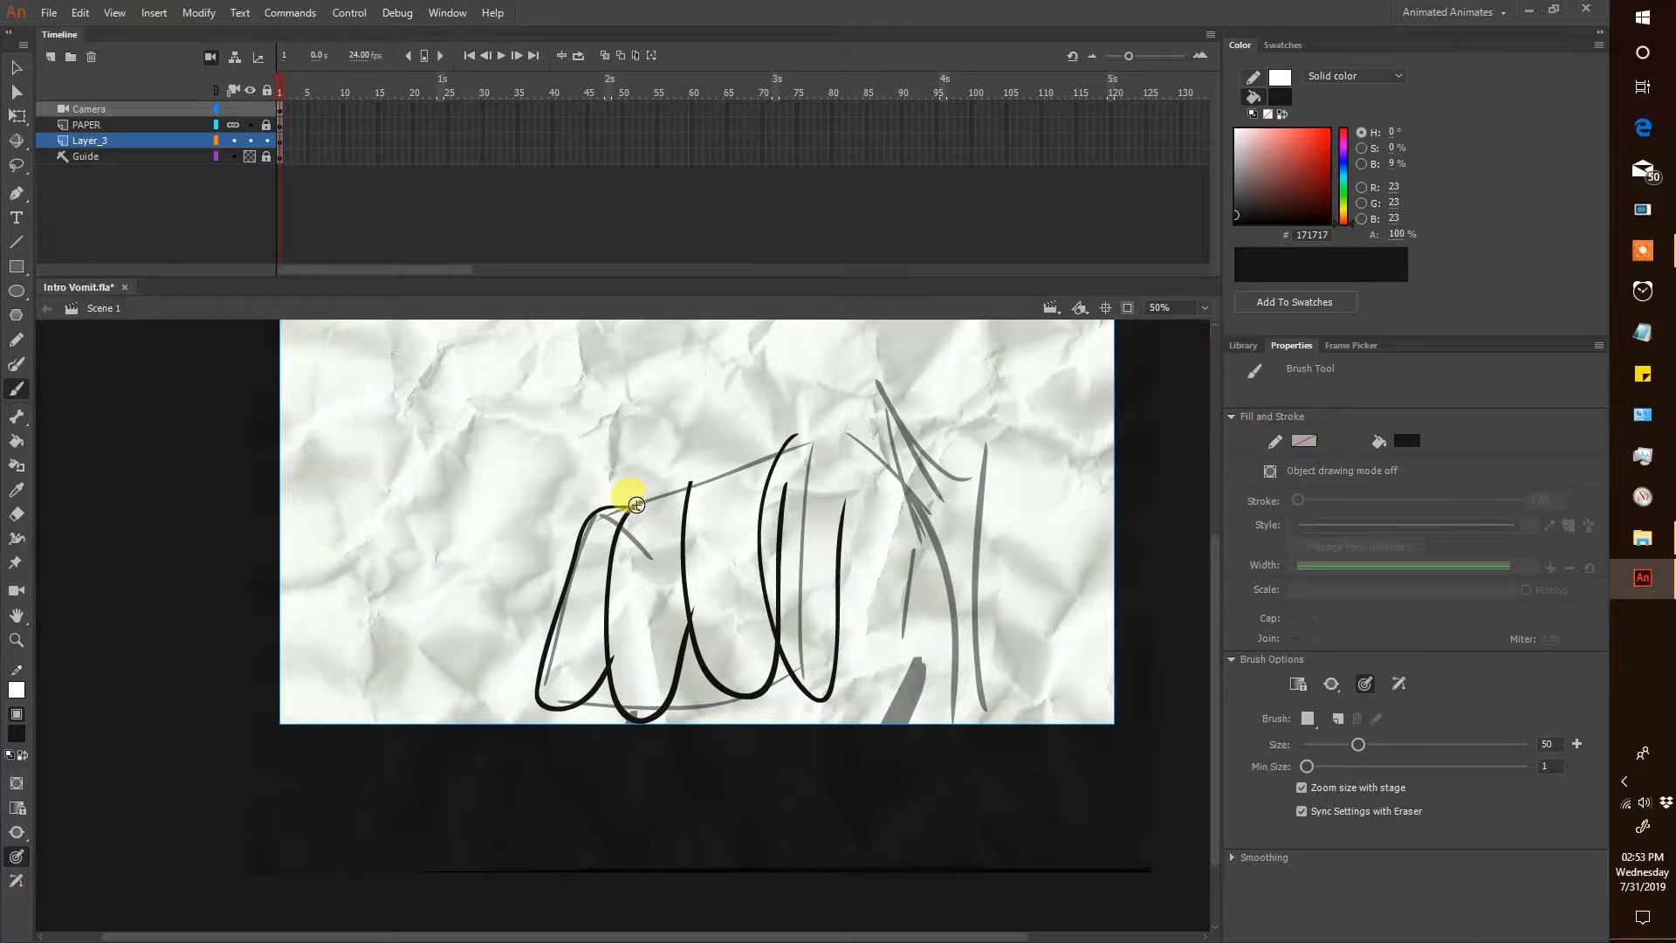
drag(636, 502, 695, 623)
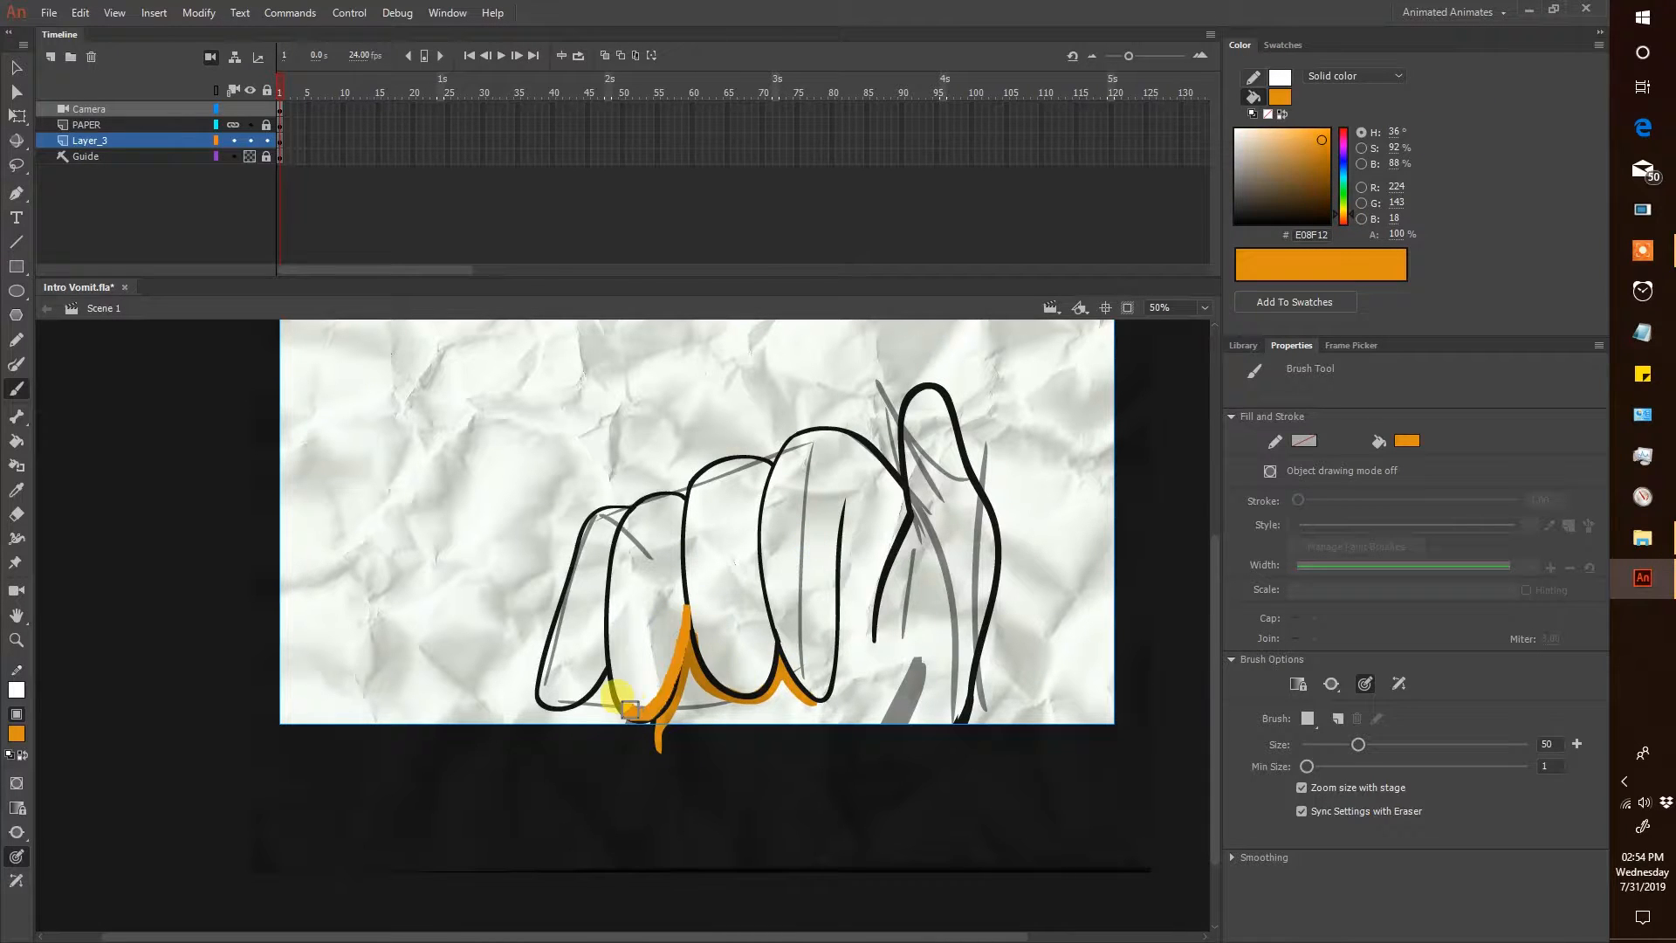
drag(625, 705, 657, 748)
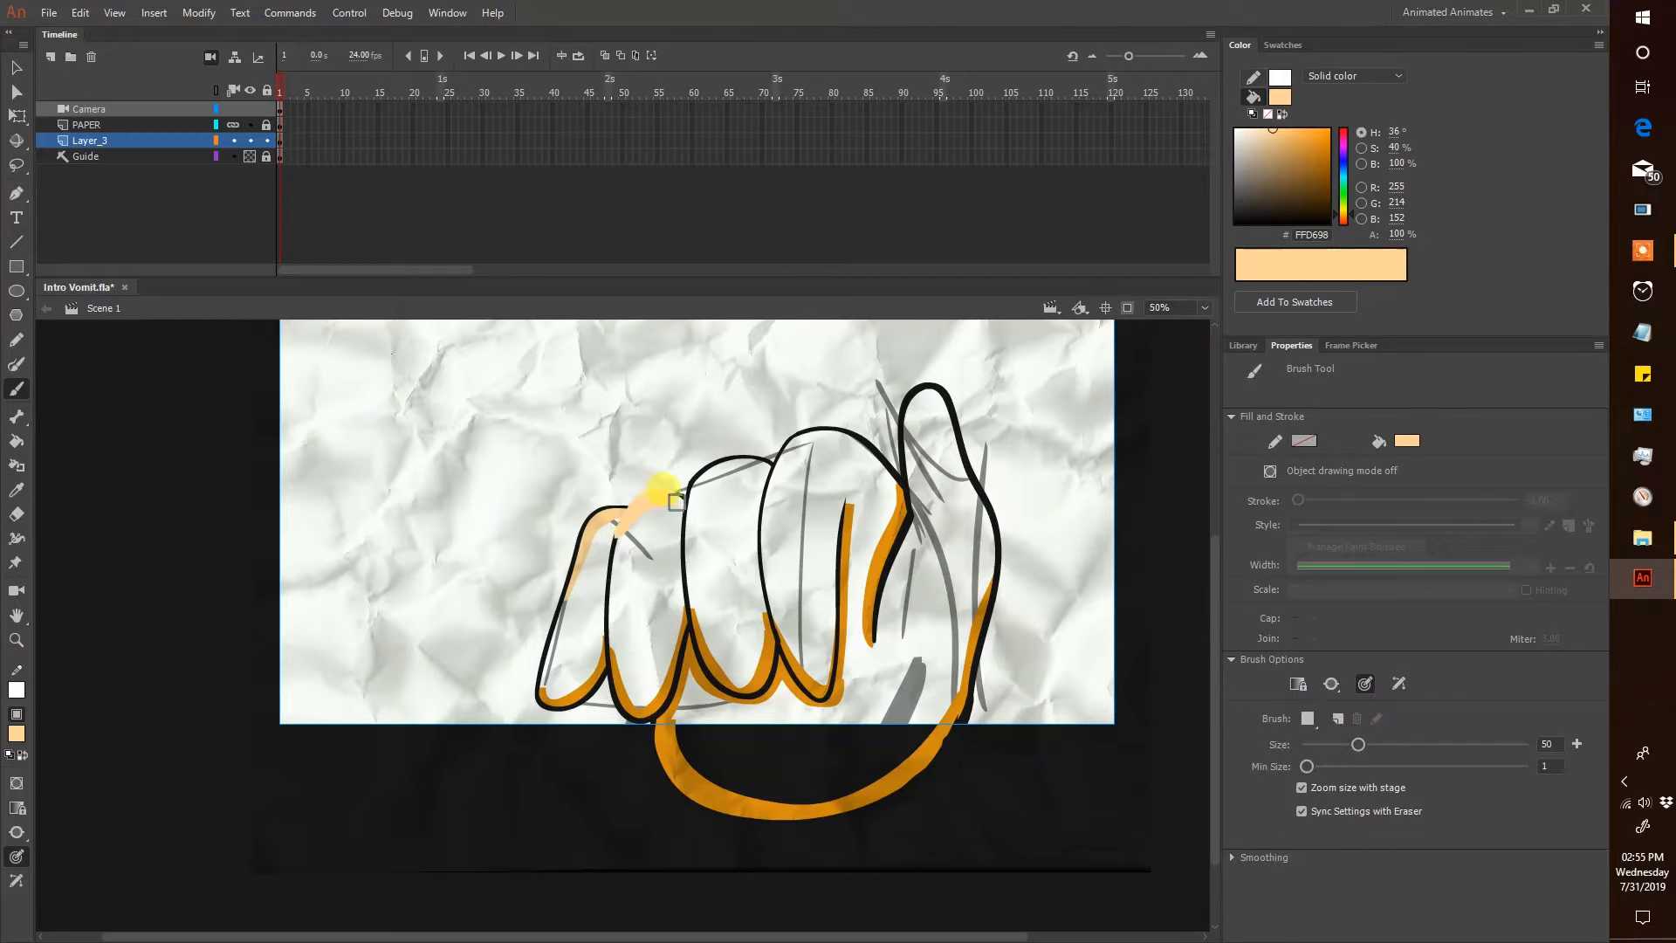
click(727, 628)
text(Hand)
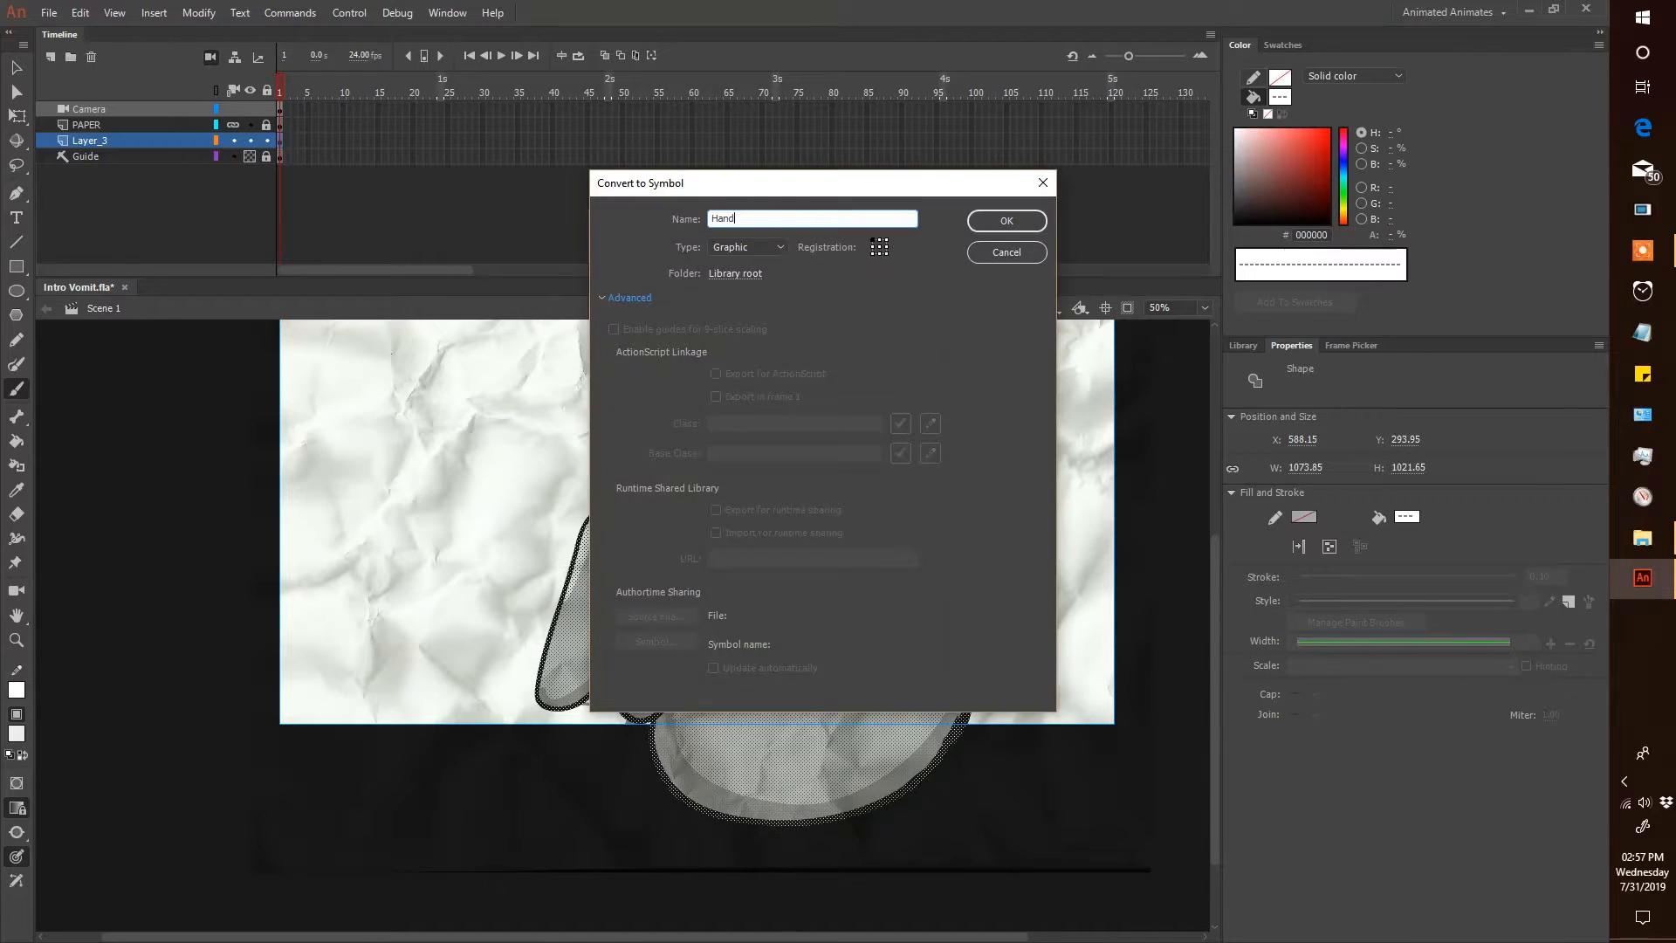
Confirm the Graphic symbol named 'Hand' in Convert to Symbol
click(1005, 220)
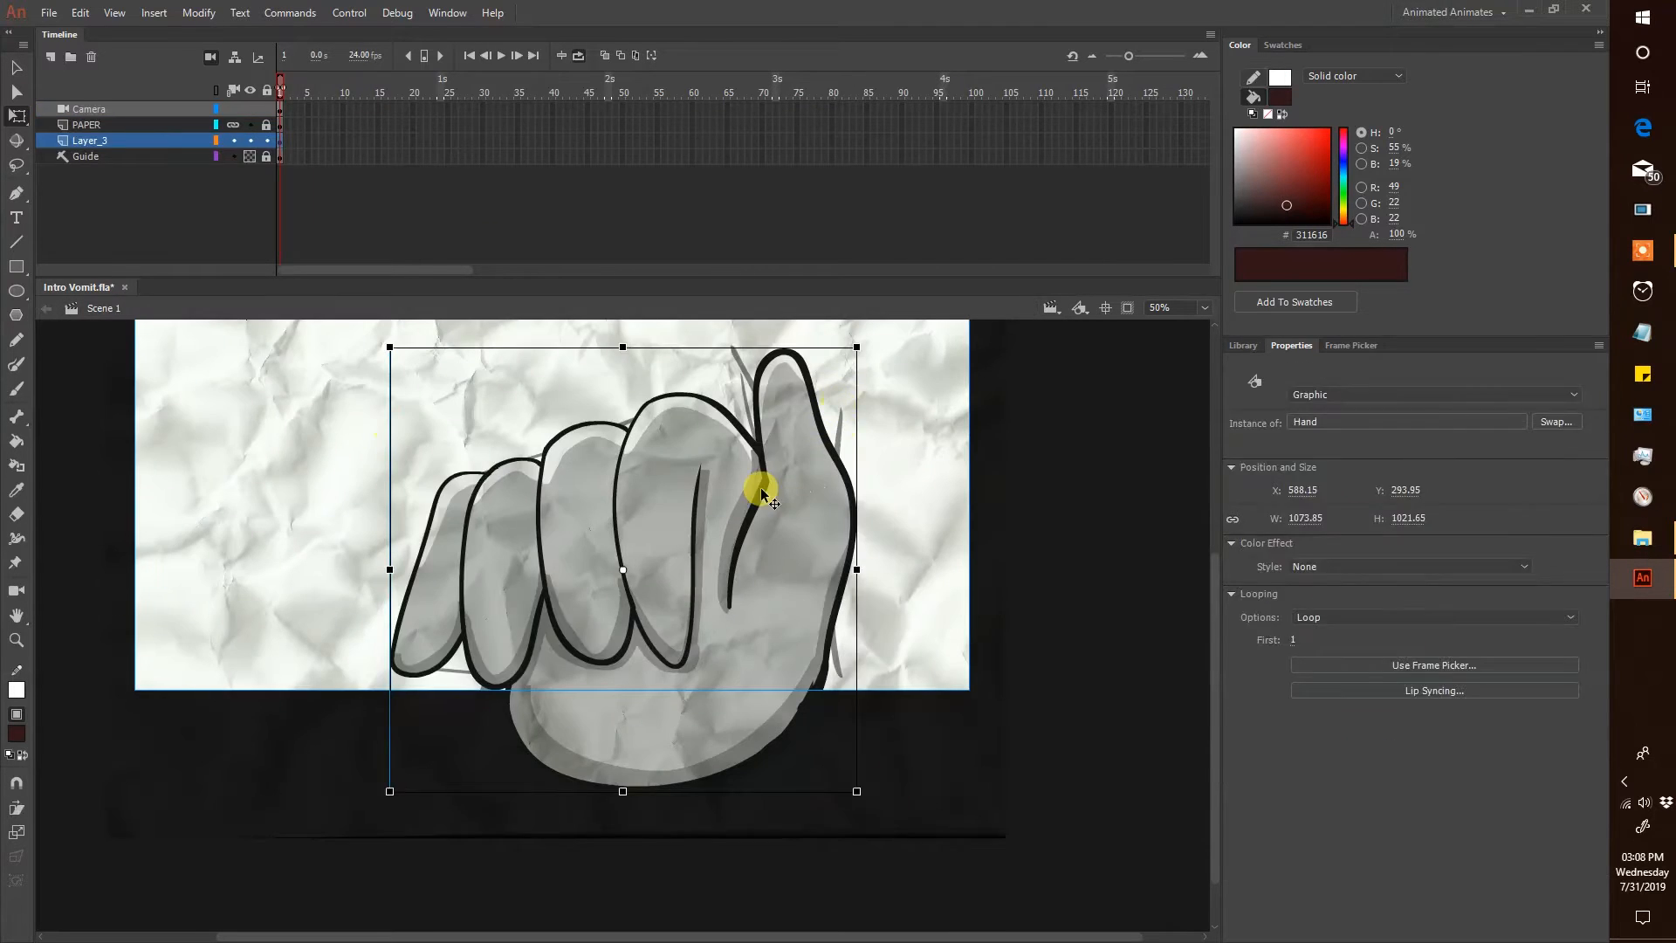
Convert the Hand symbol's artwork into a 'Hand Quiver' graphic and return to Scene 1
double_click(762, 489)
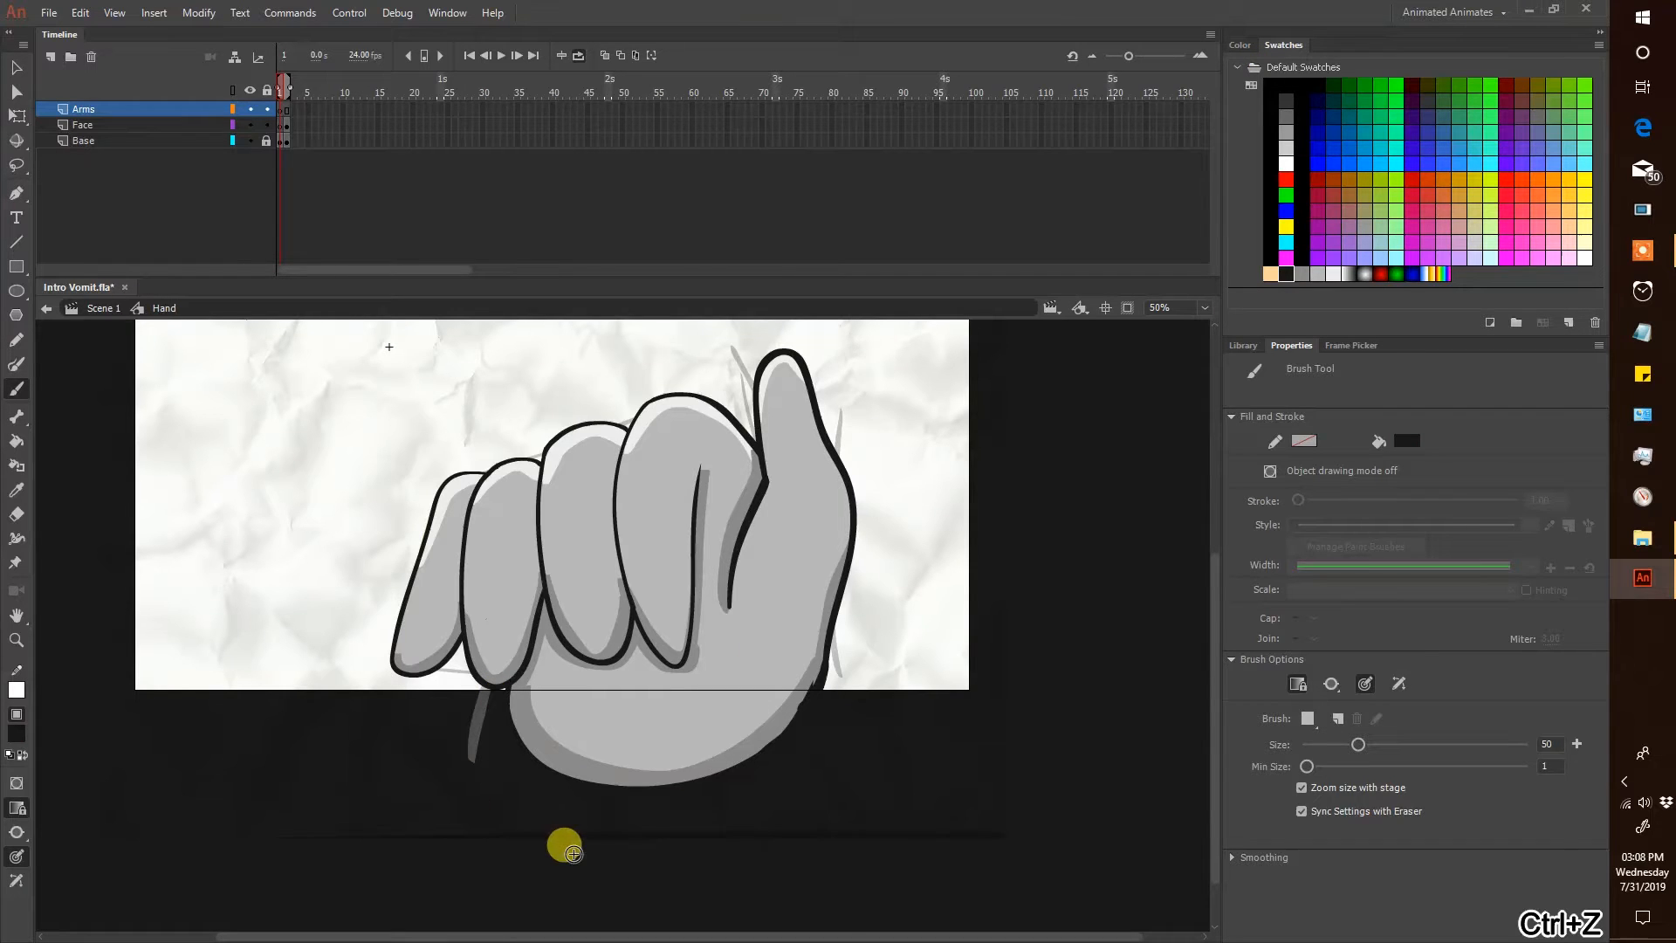
click(289, 93)
text(Hand)
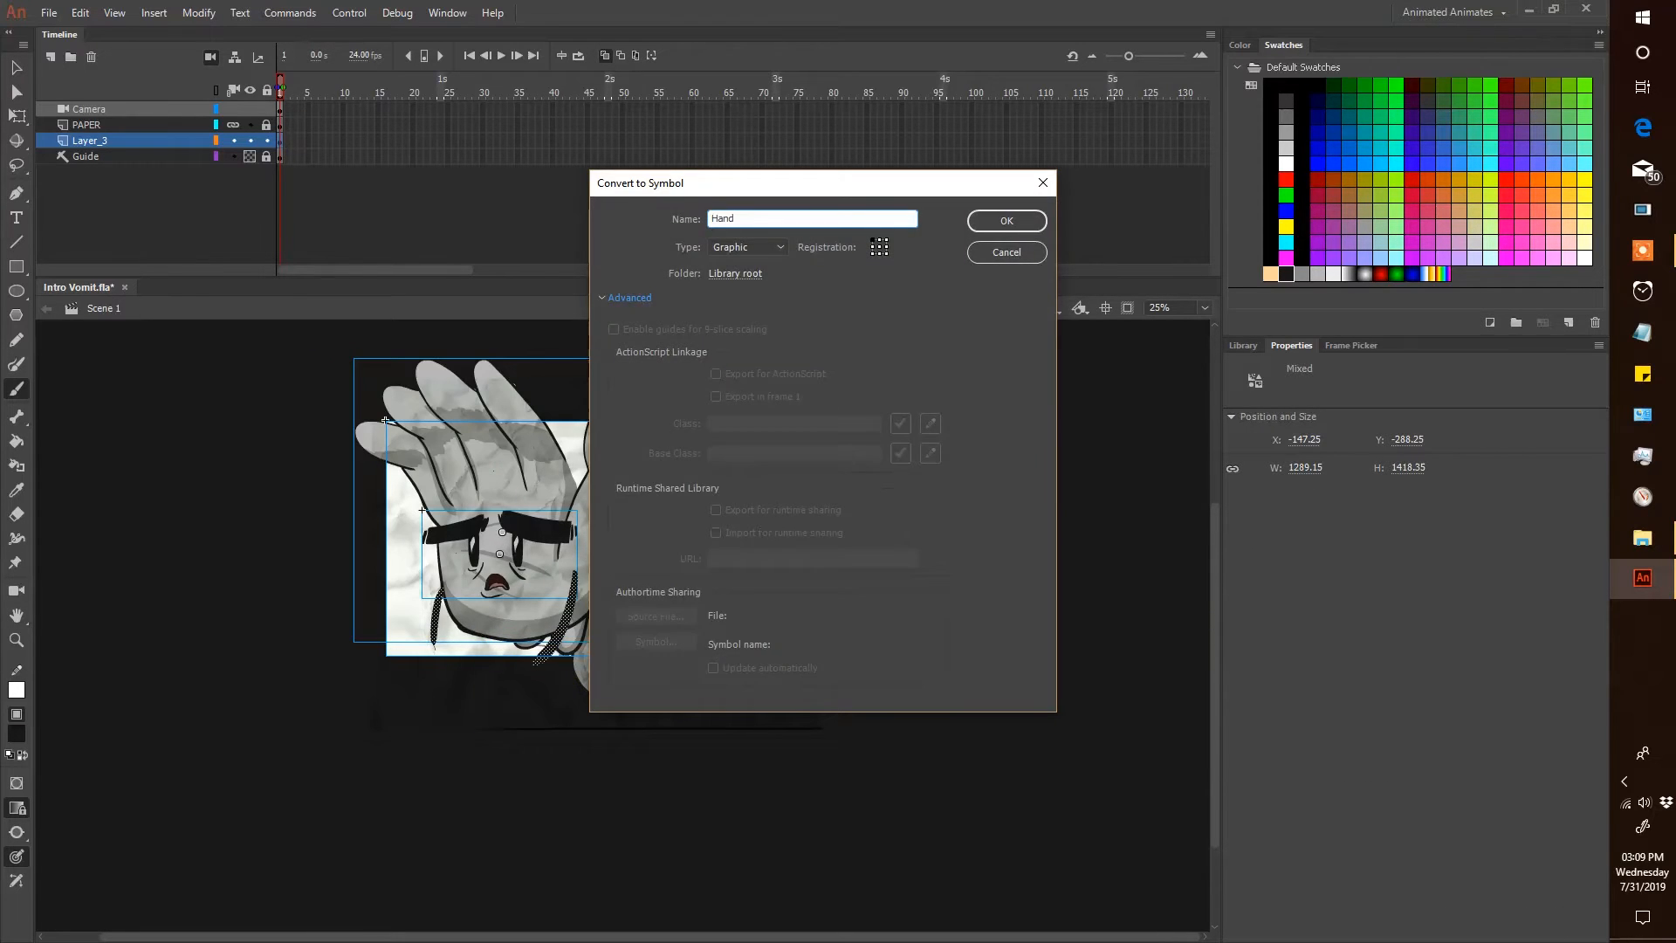
click(1004, 221)
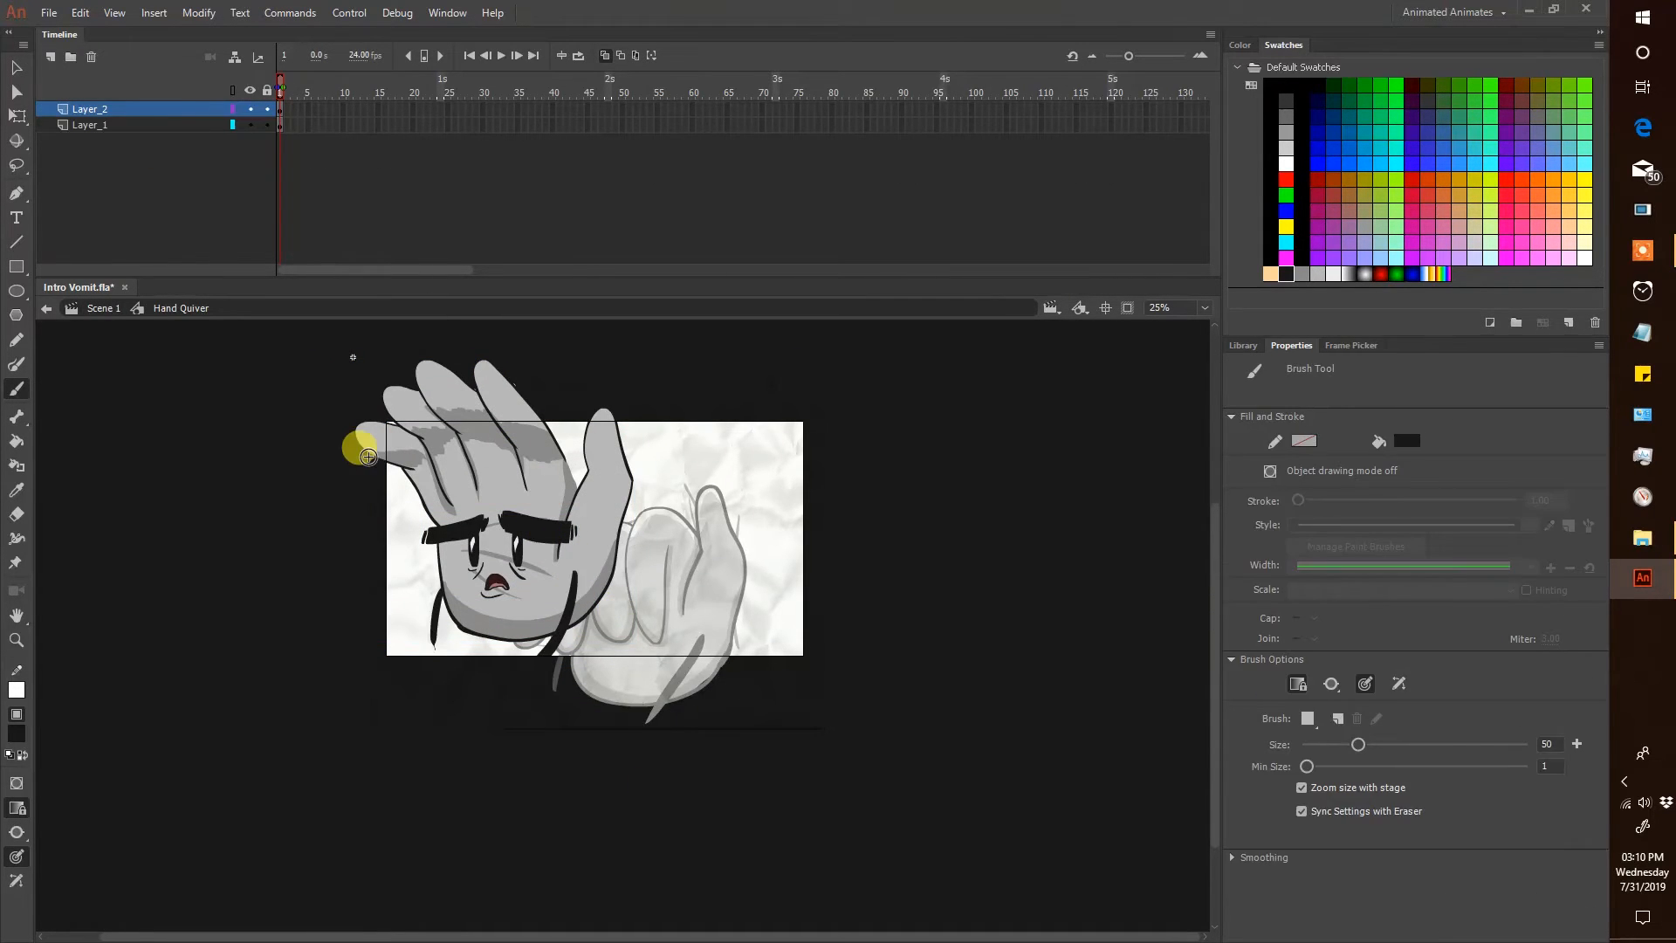
click(103, 309)
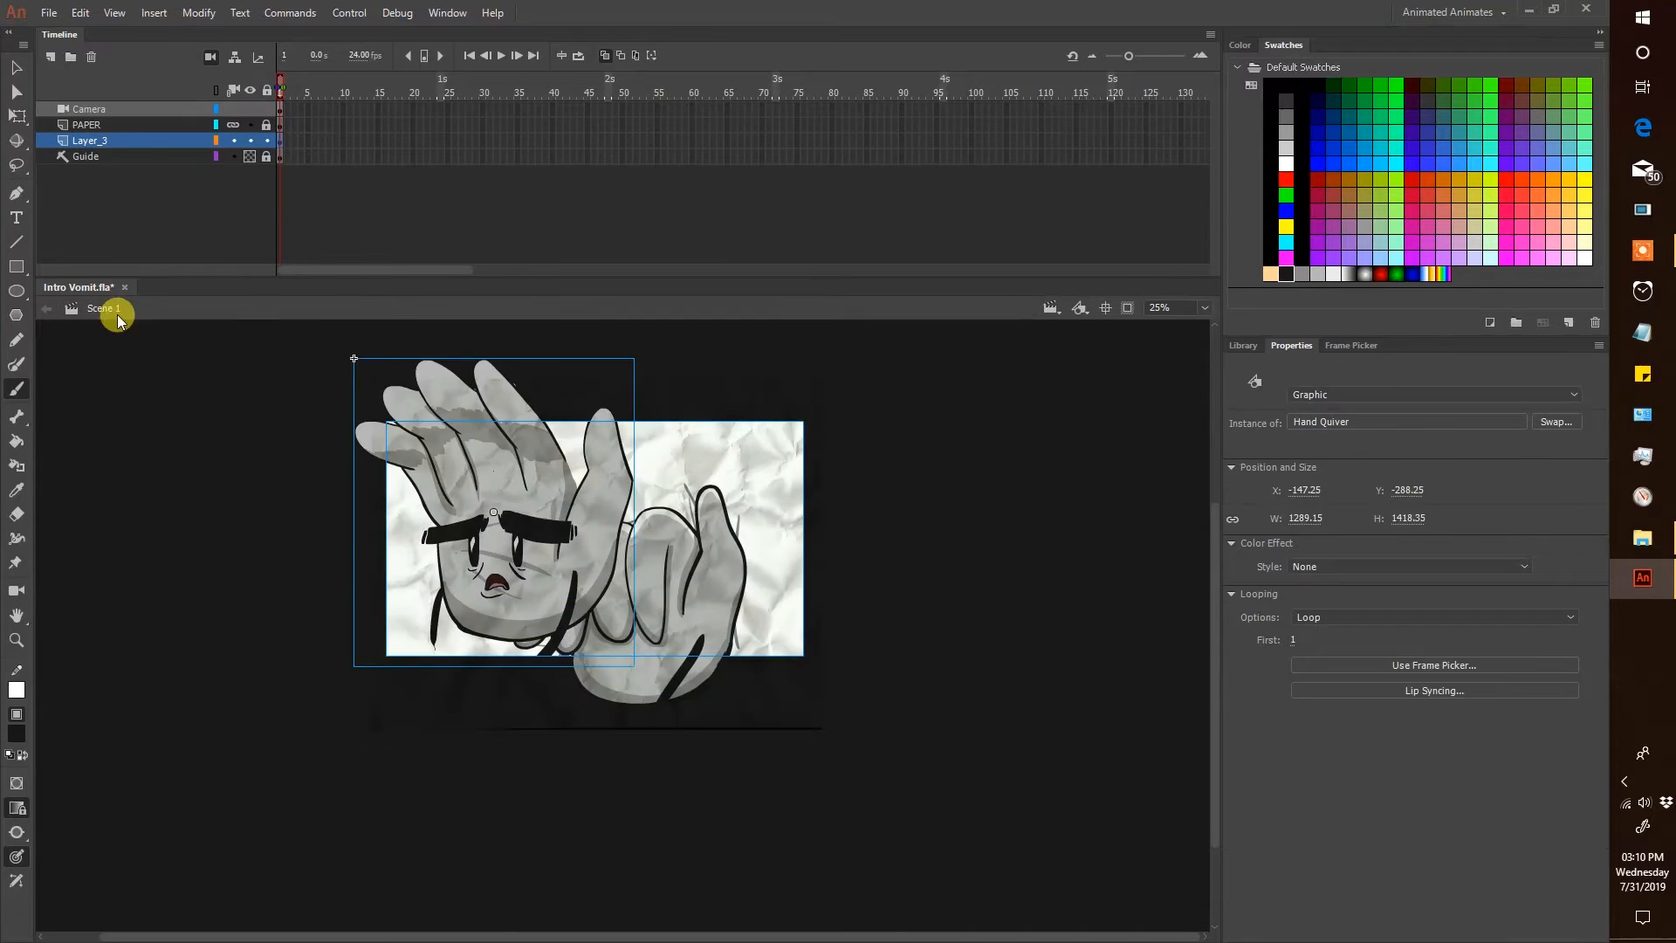
click(1556, 420)
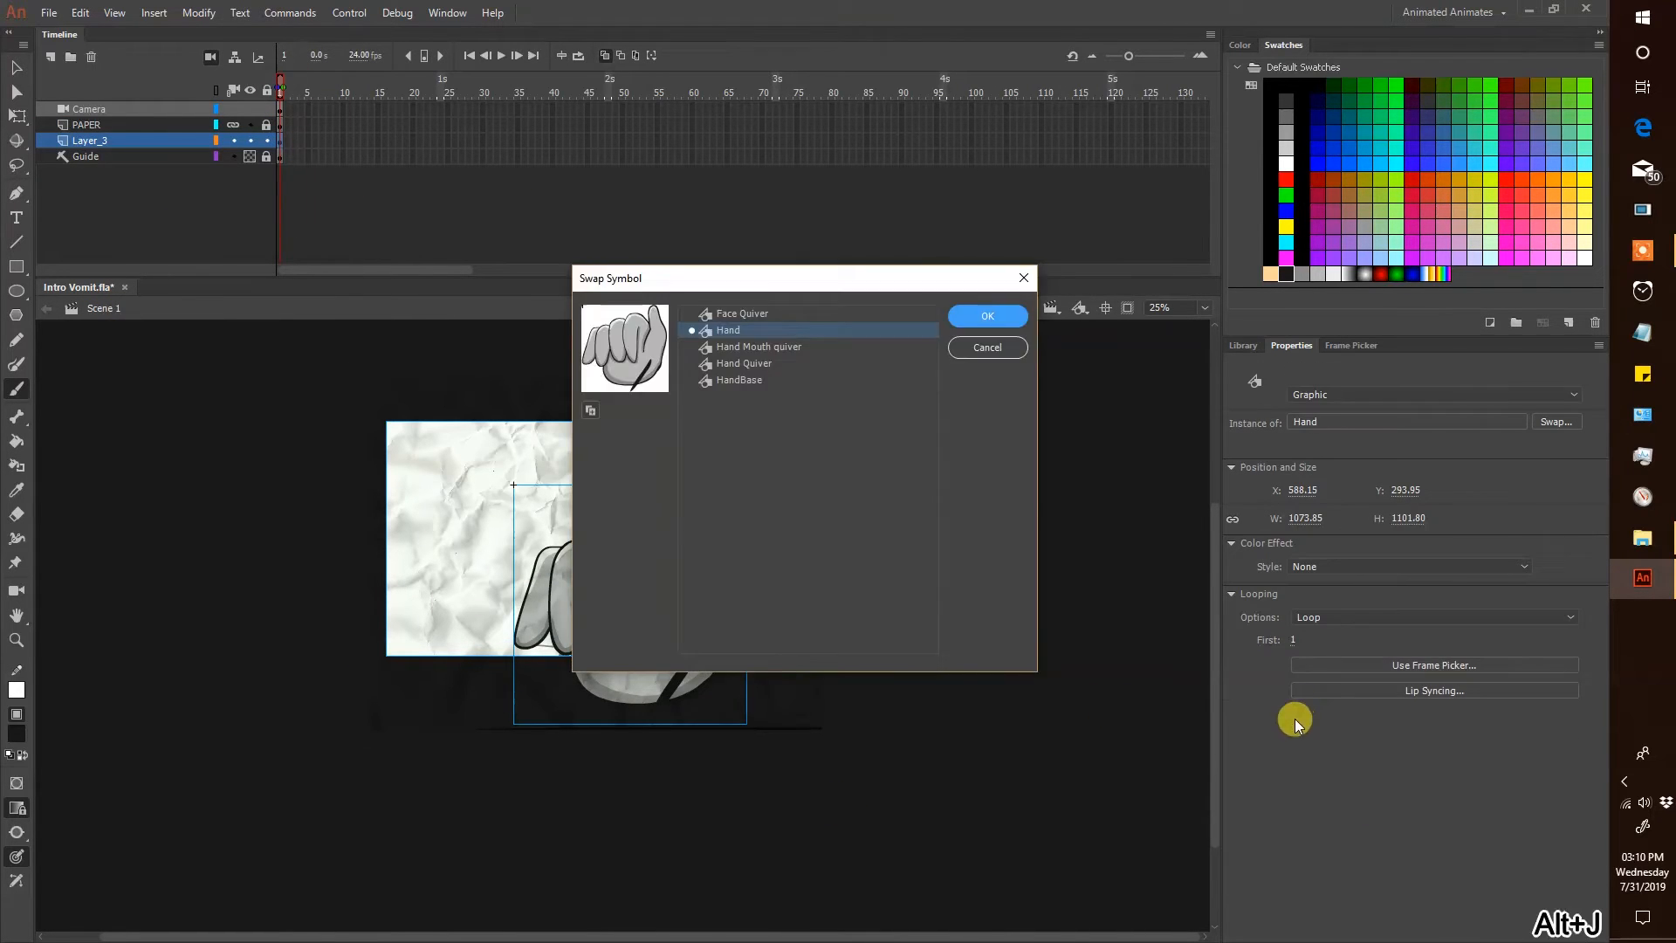
Swap the instance, then convert it to a graphic symbol named 'Hand Speak'
click(986, 316)
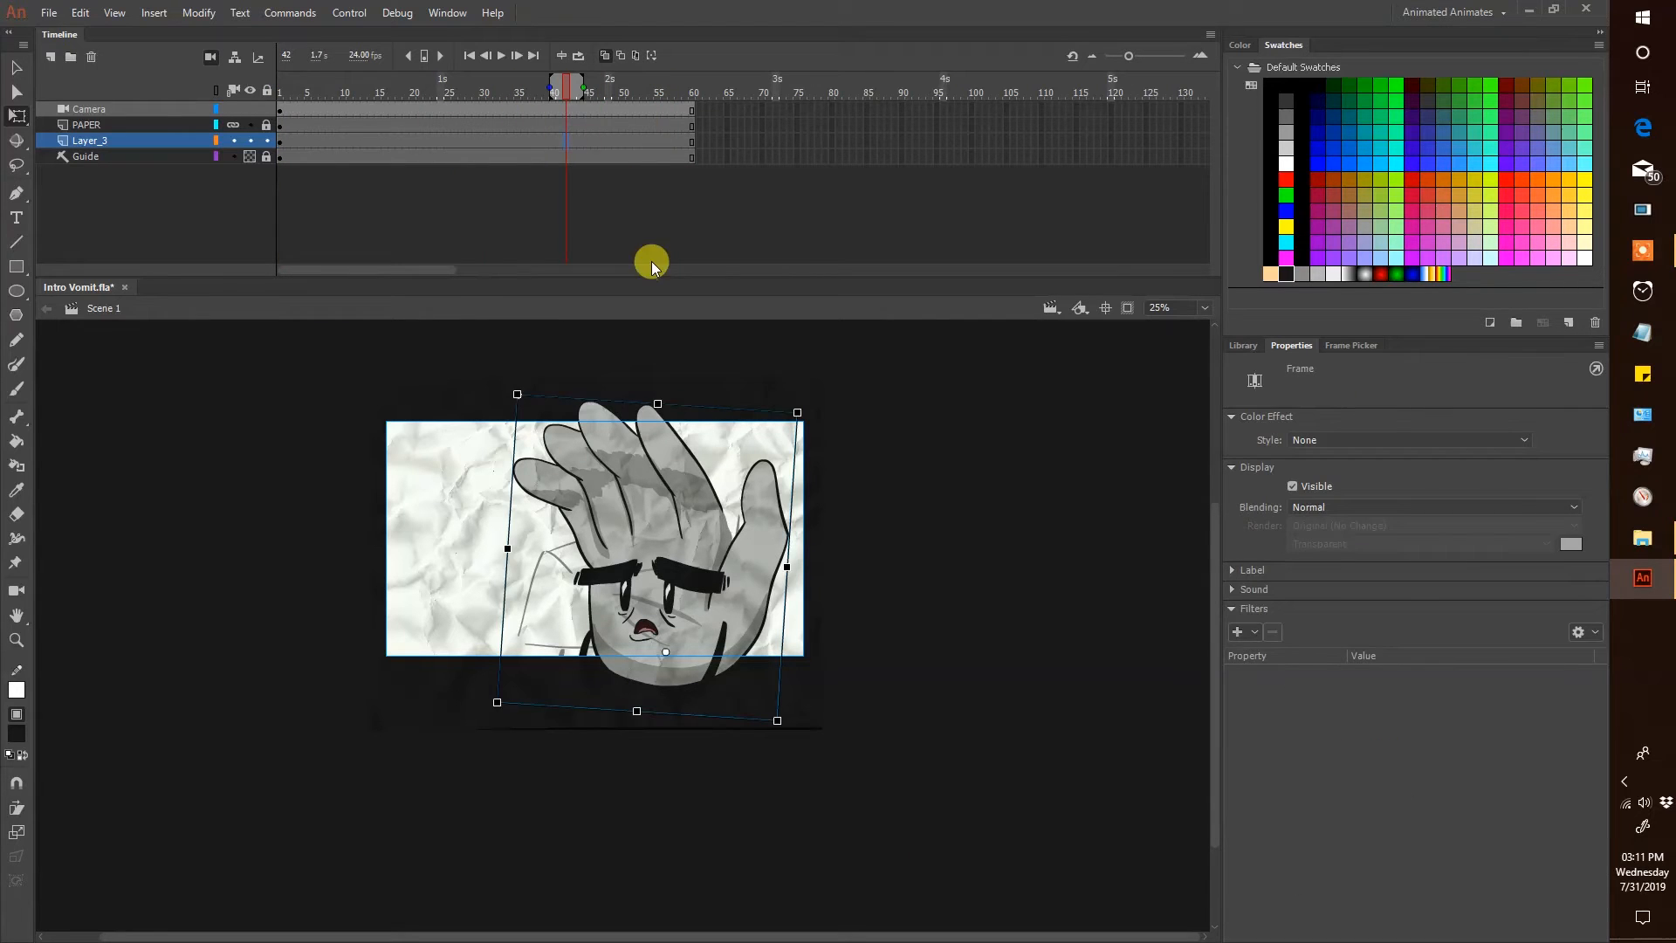
text(Hand Spe)
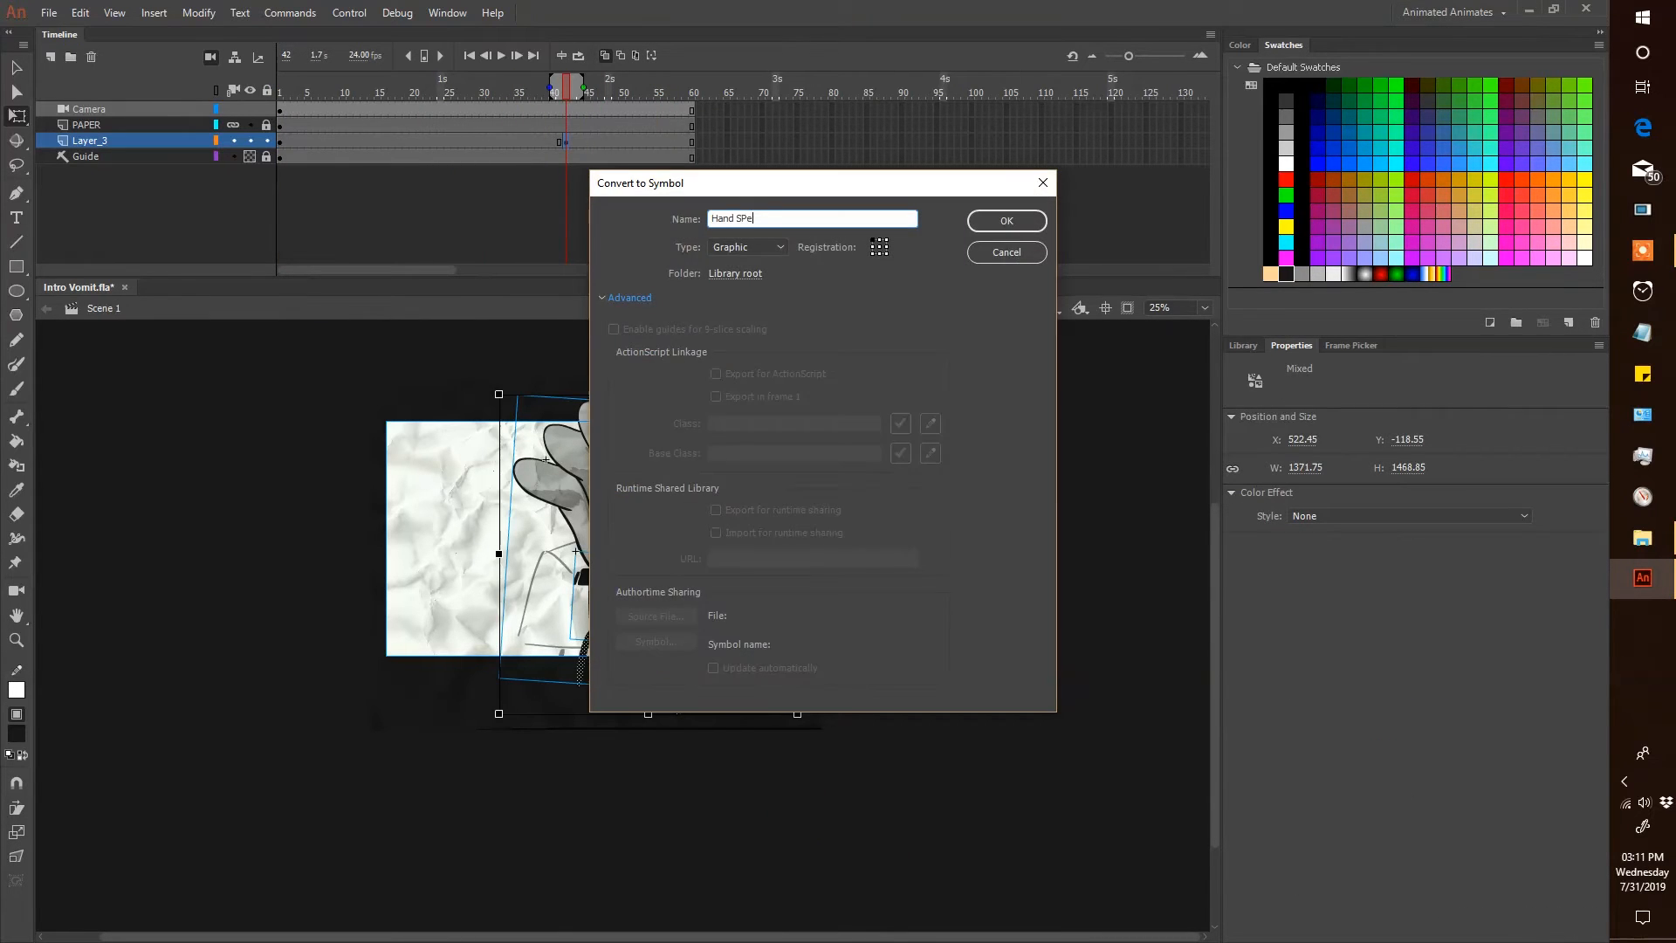
click(1004, 220)
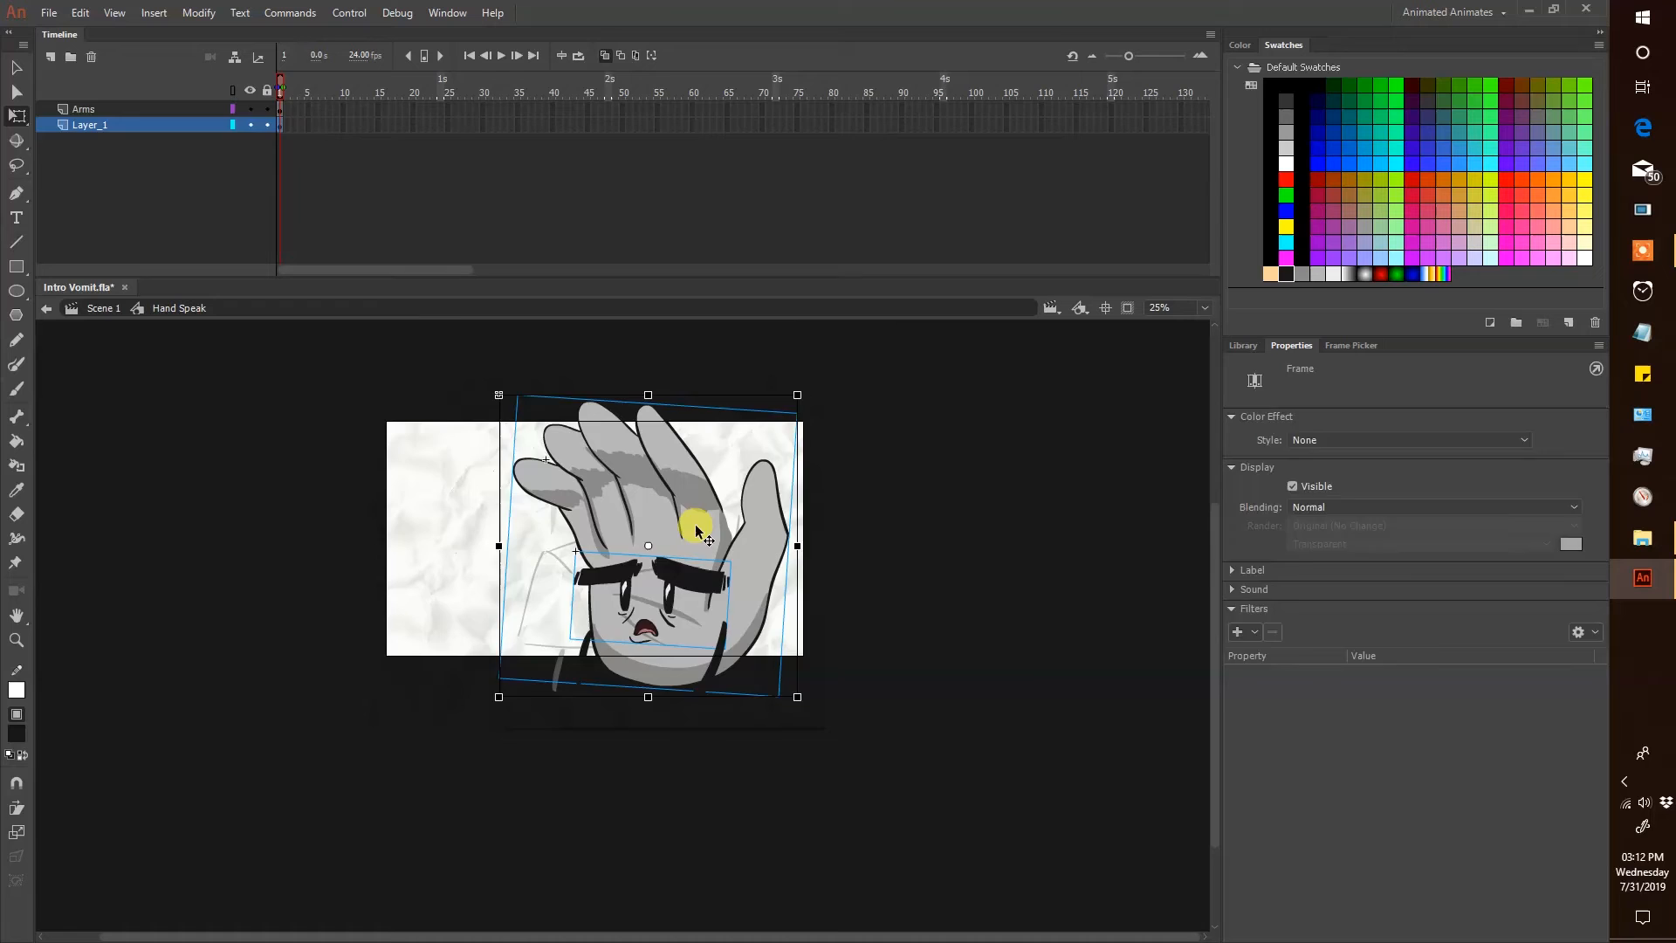